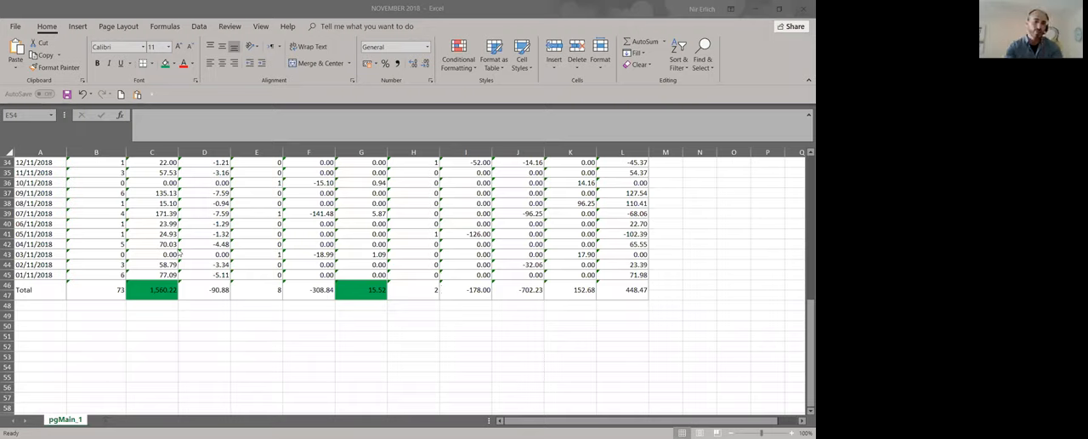
Step: Review the green received total 1,560.22 and refunded fees total 15.52 in the first workbook
{"action": "left_click", "coordinate": [151, 289]}
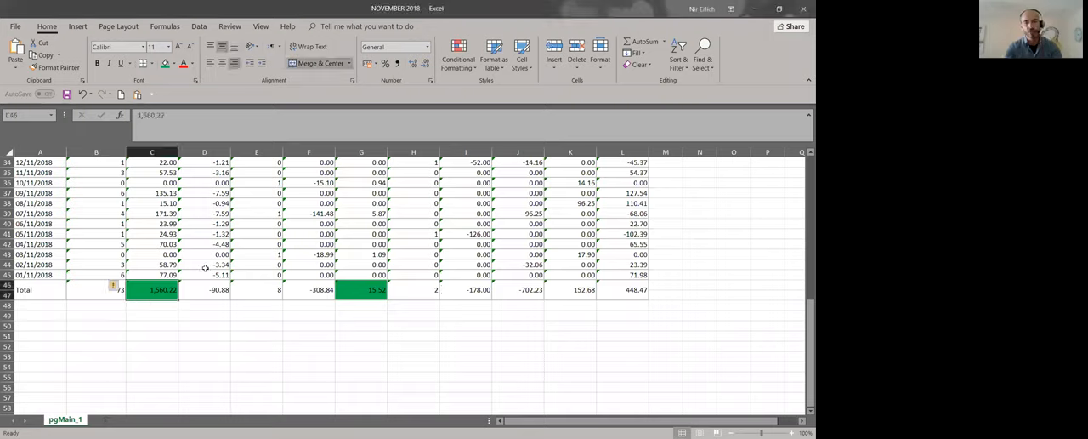
{"action": "scroll", "scroll_direction": "up", "scroll_amount": 3}
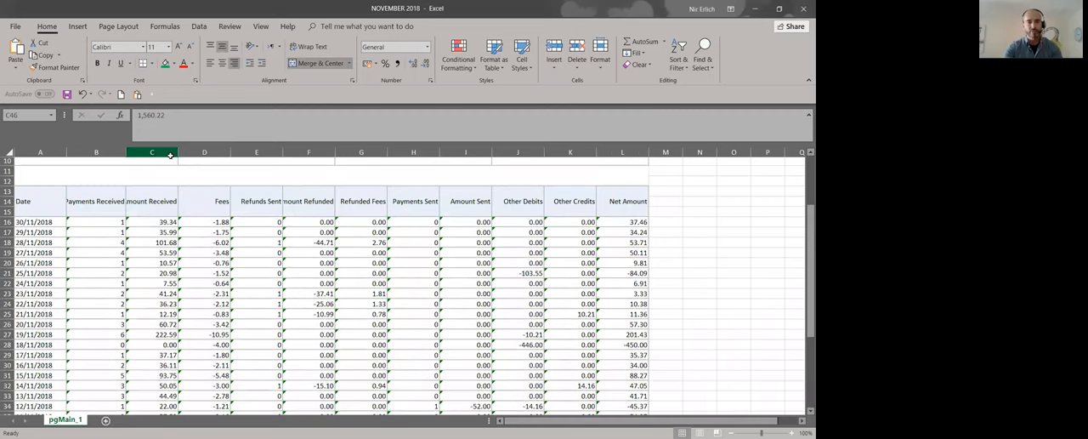
{"action": "left_click", "coordinate": [152, 152]}
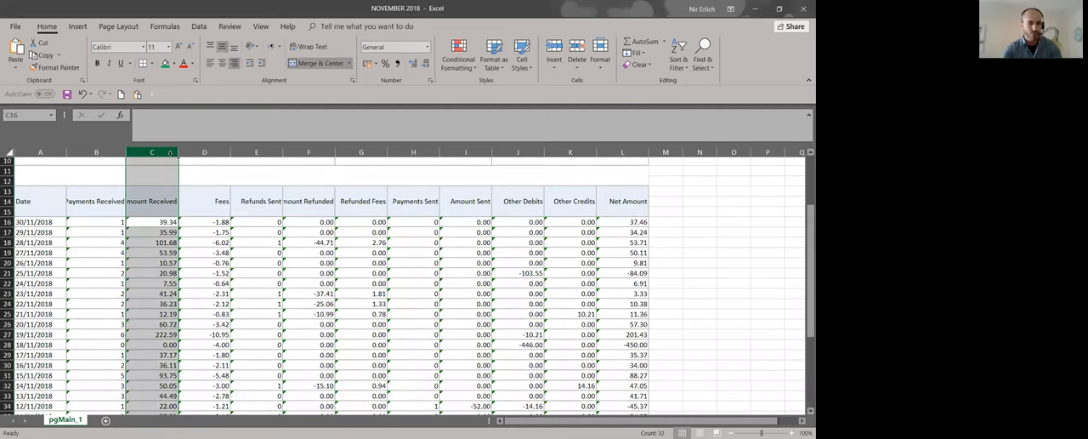
{"action": "scroll", "scroll_direction": "down", "scroll_amount": 3}
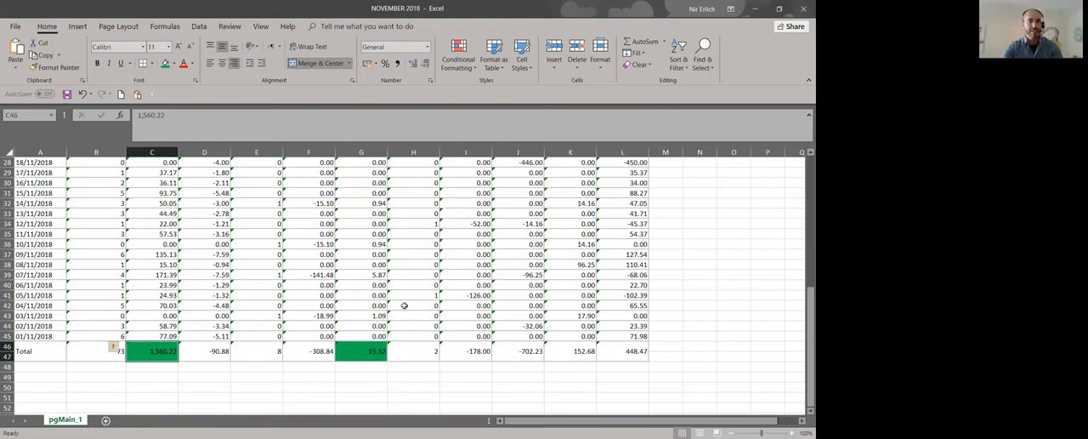
{"action": "scroll", "scroll_direction": "up", "scroll_amount": 3}
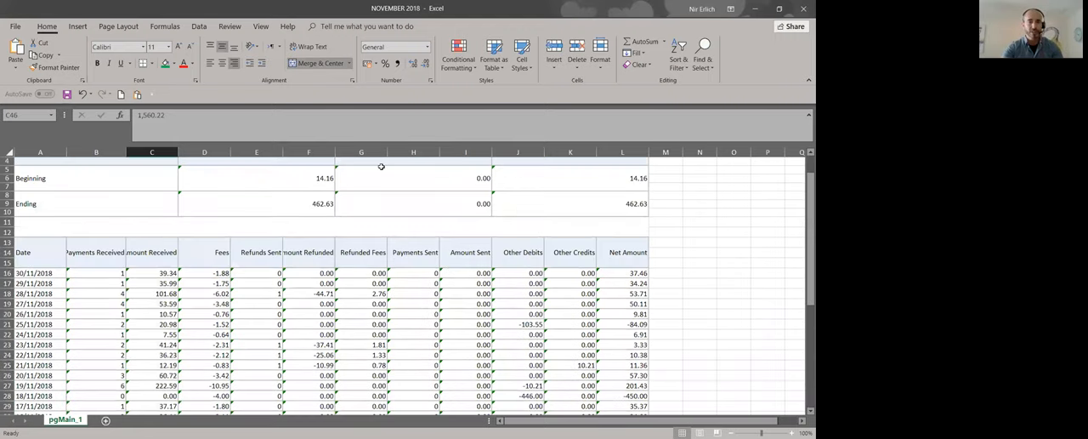
{"action": "left_click", "coordinate": [362, 252]}
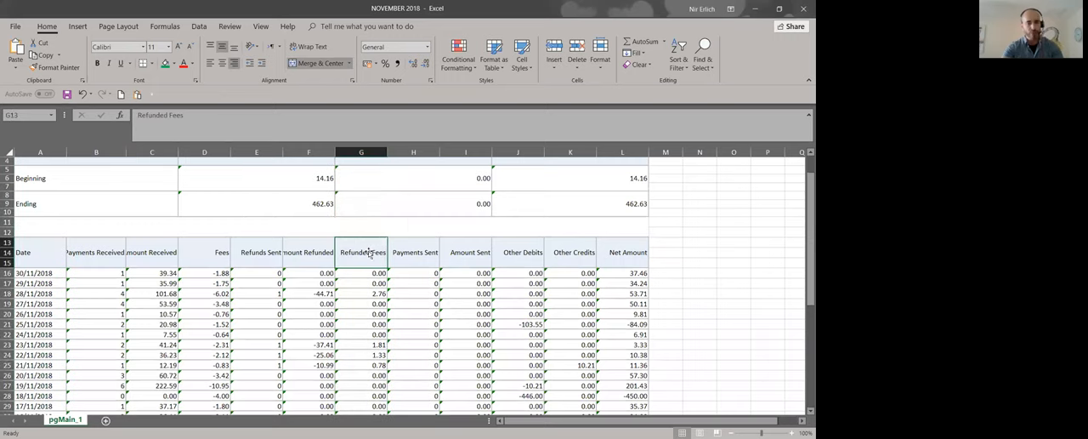
{"action": "scroll", "scroll_direction": "down", "scroll_amount": 3}
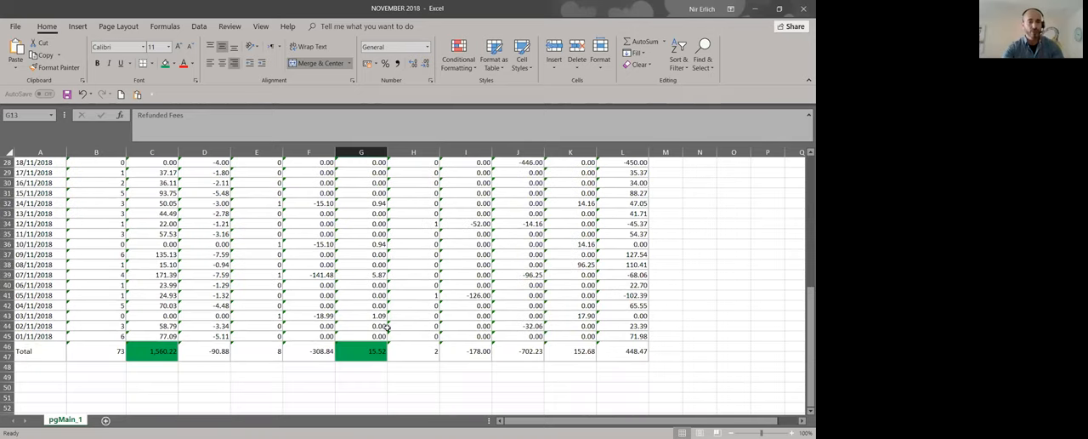
{"action": "left_click", "coordinate": [361, 350]}
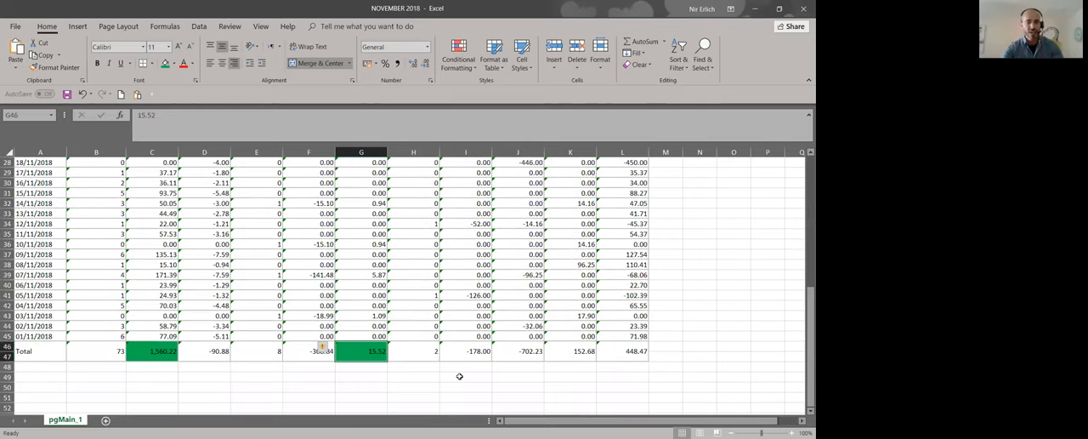
{"action": "left_click", "coordinate": [151, 350]}
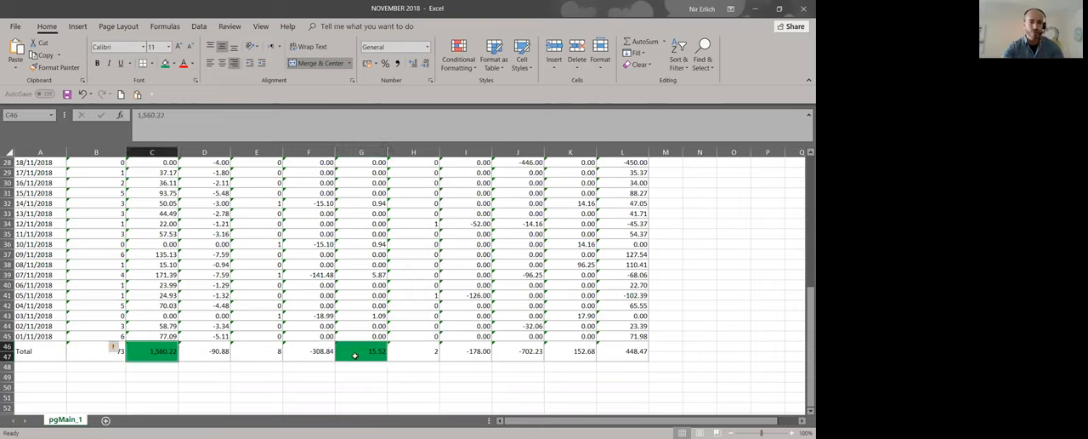
{"action": "left_click", "coordinate": [361, 351]}
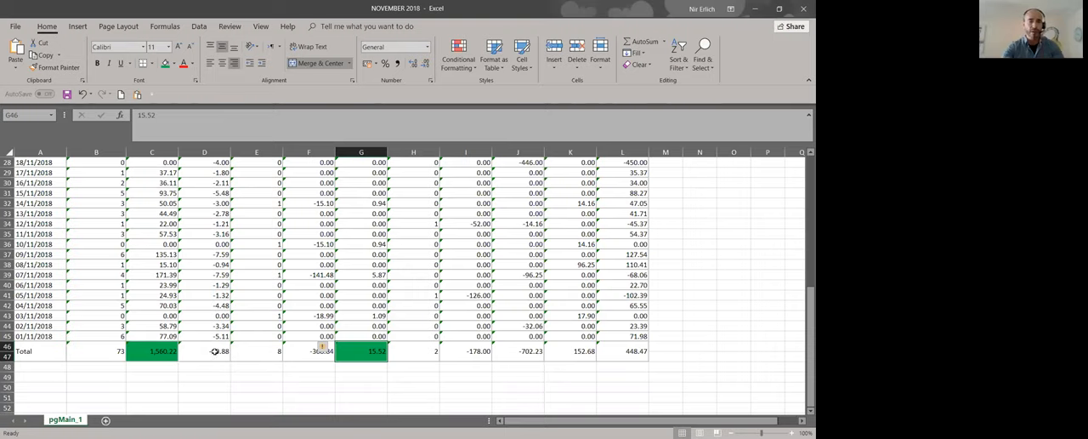
{"action": "left_click", "coordinate": [152, 351]}
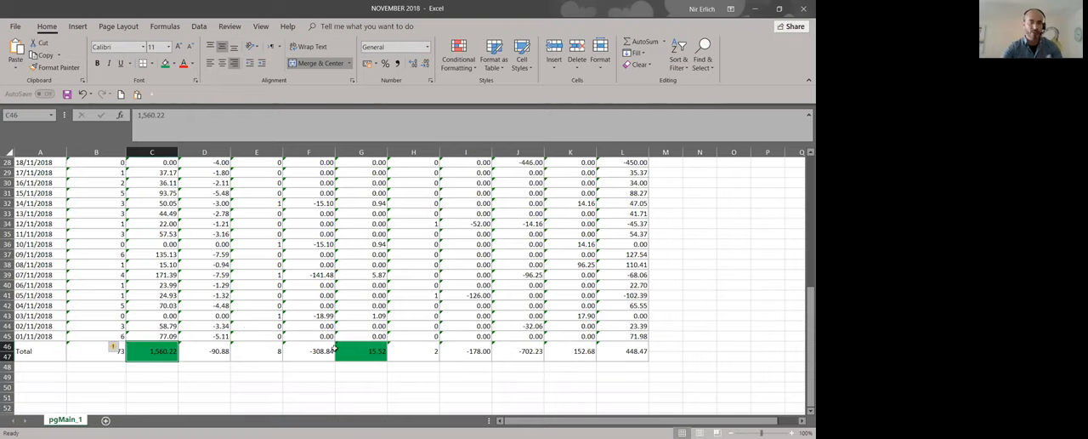
{"action": "mouse_move", "coordinate": [732, 190]}
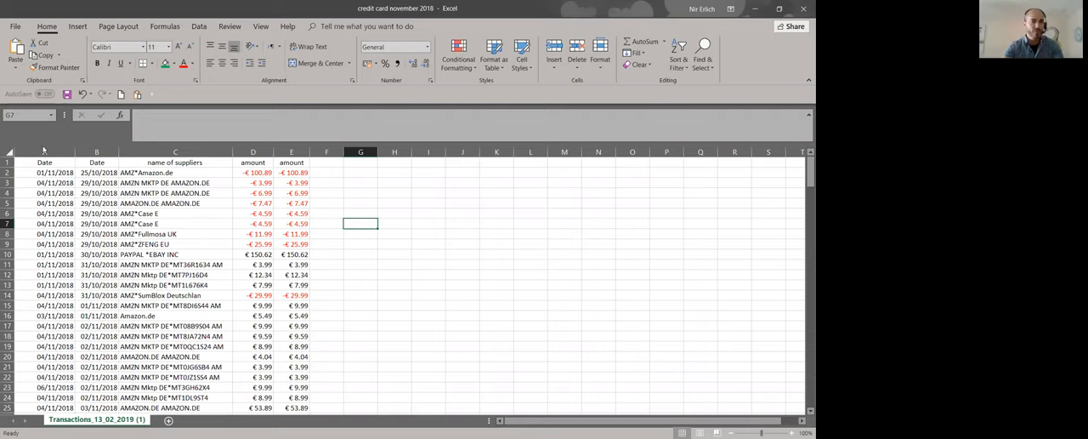
Step: In the November 2018 credit card workbook, inspect the Date column, amount columns and header row
{"action": "left_click", "coordinate": [97, 152]}
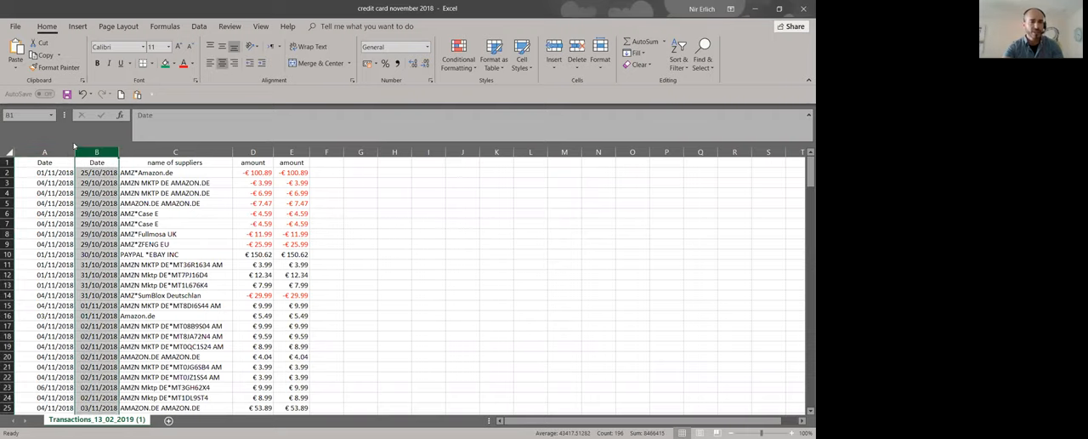
{"action": "left_click", "coordinate": [174, 162]}
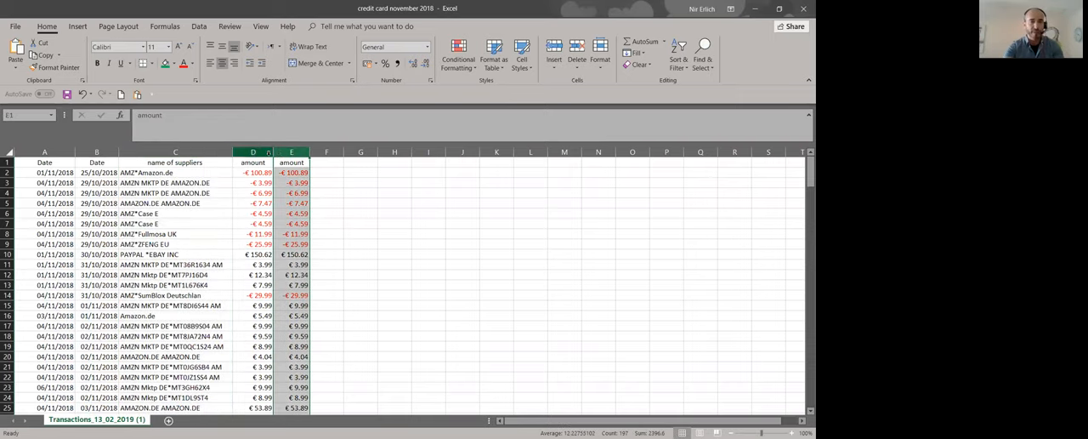
{"action": "left_click", "coordinate": [175, 151]}
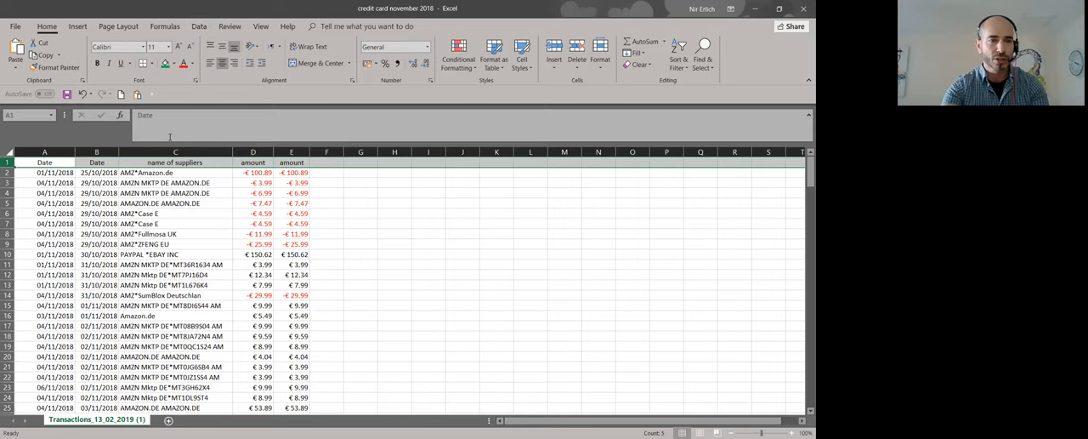
Step: Apply a Less Than 0 number filter to the amount column, leaving 34 of 198 records
{"action": "left_click", "coordinate": [199, 26]}
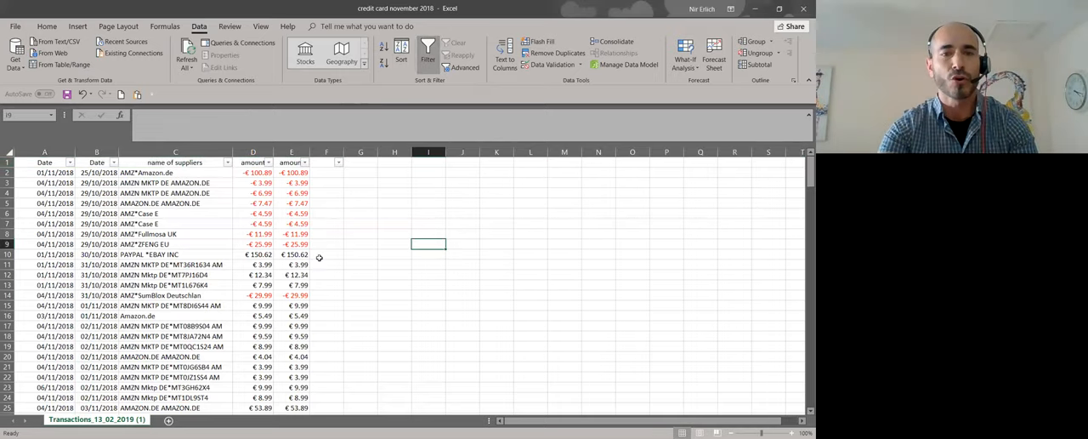
{"action": "mouse_move", "coordinate": [350, 244]}
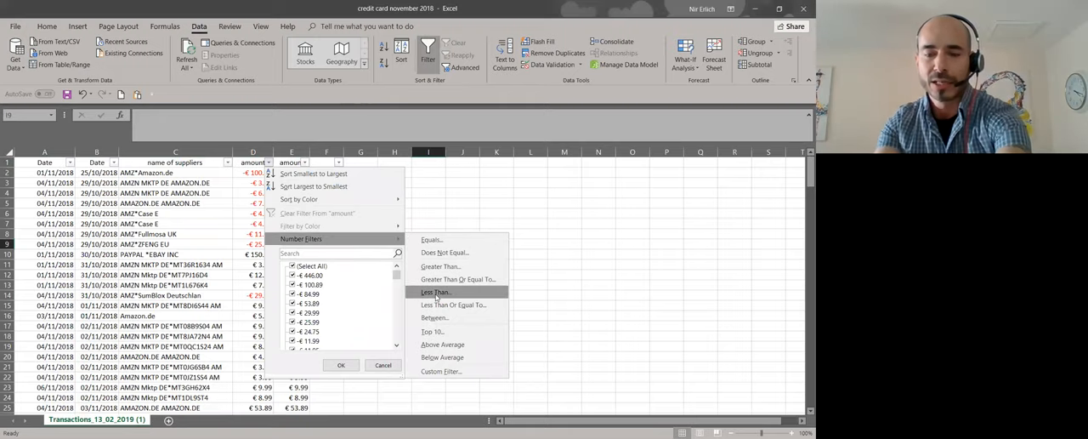
{"action": "left_click", "coordinate": [435, 292]}
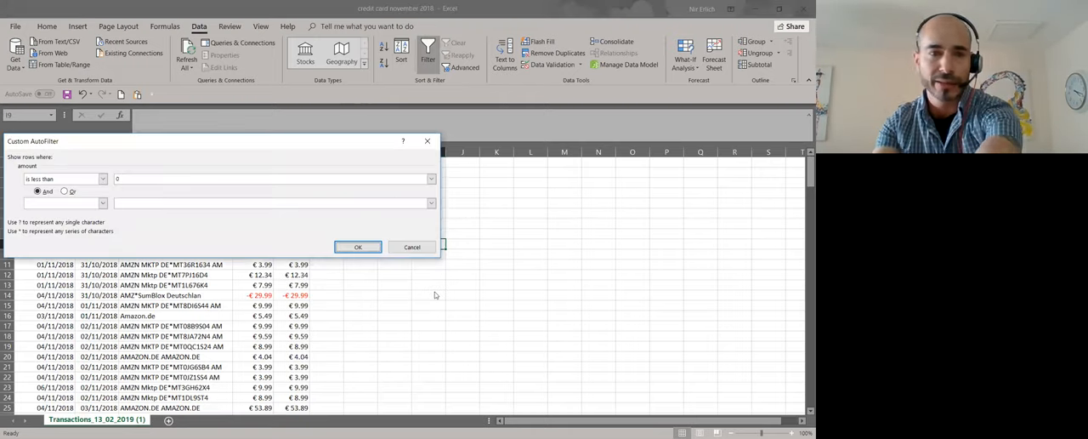
{"action": "left_click", "coordinate": [357, 247]}
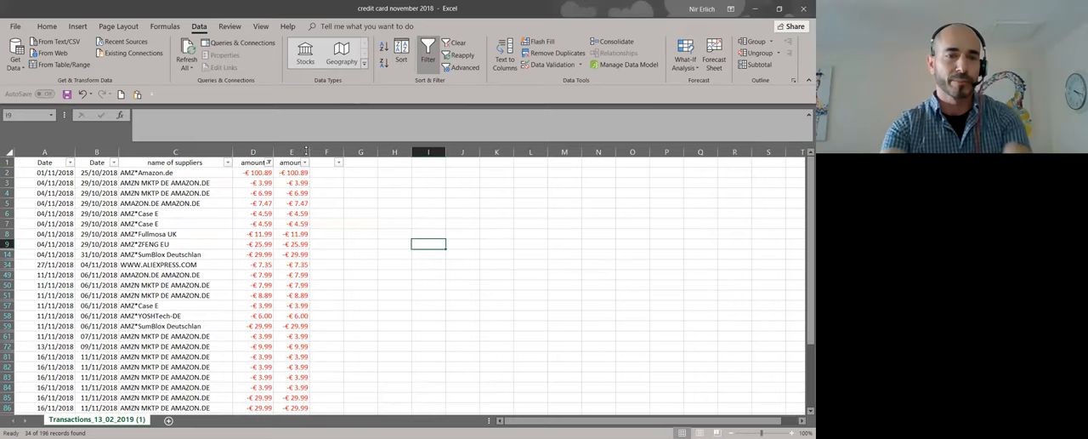
{"action": "scroll", "scroll_direction": "down", "scroll_amount": 3}
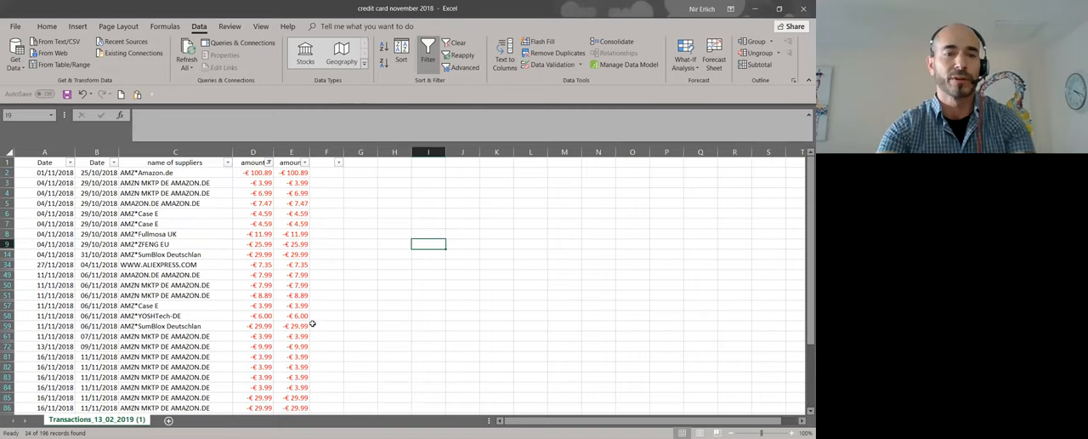
Step: Sort by the supplier name column C, expanding the selection to whole rows
{"action": "left_click", "coordinate": [174, 152]}
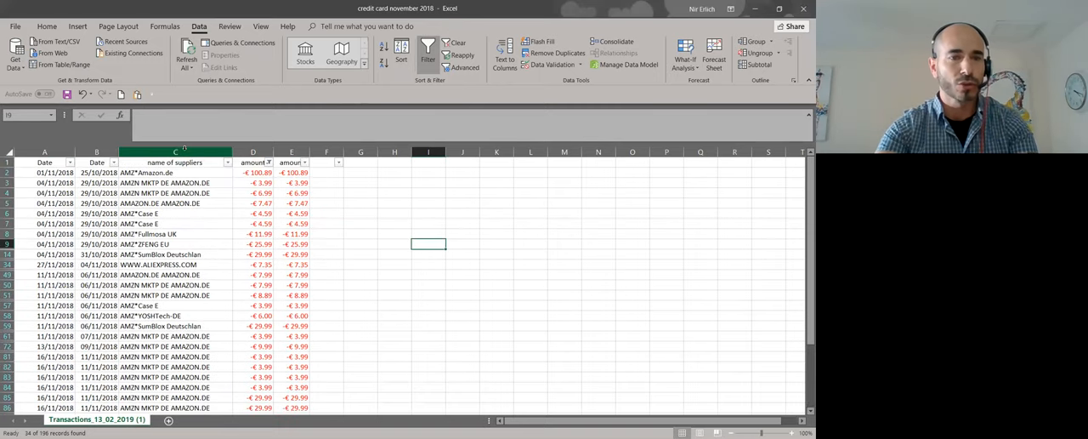
{"action": "left_click", "coordinate": [174, 152]}
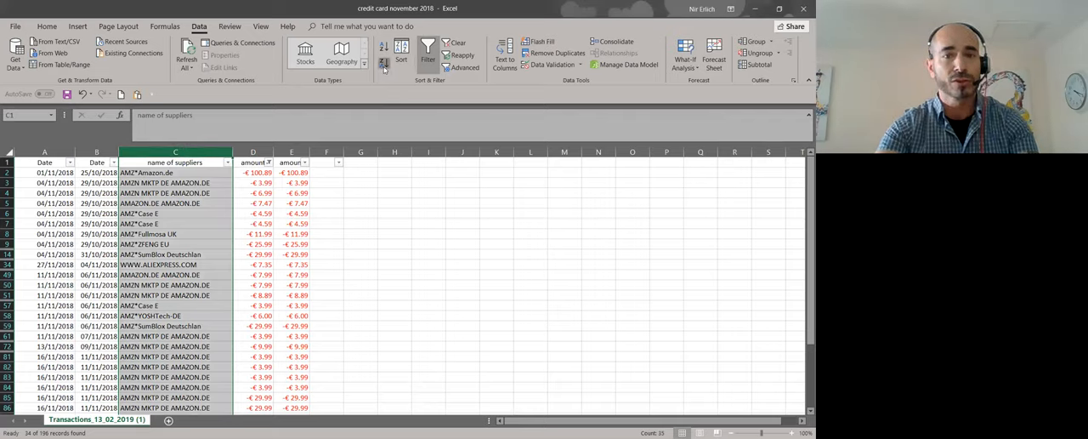
{"action": "left_click", "coordinate": [400, 53]}
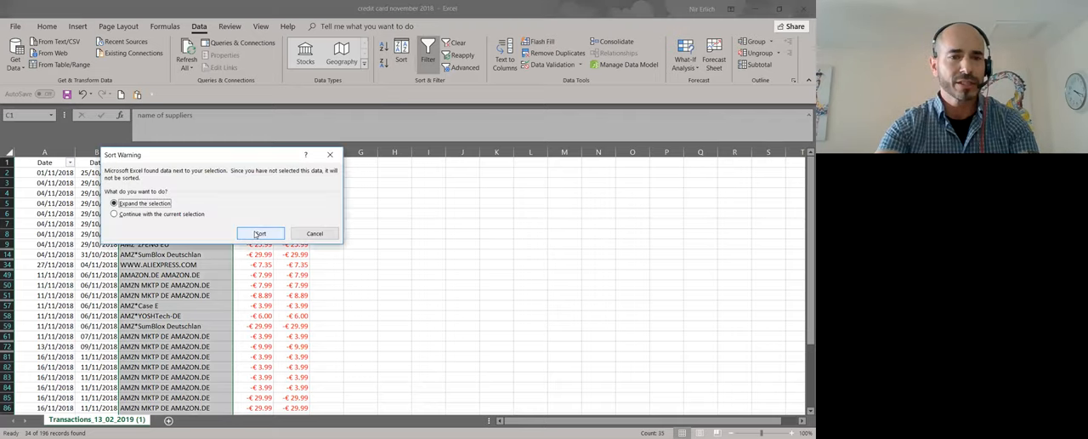
{"action": "left_click", "coordinate": [261, 234]}
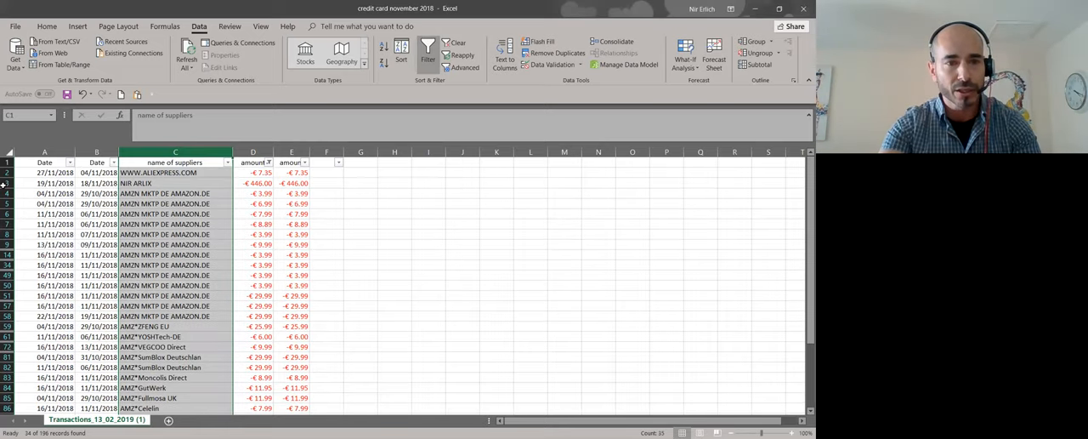
Step: Delete the row holding the personal -446.00 transaction
{"action": "left_click", "coordinate": [174, 183]}
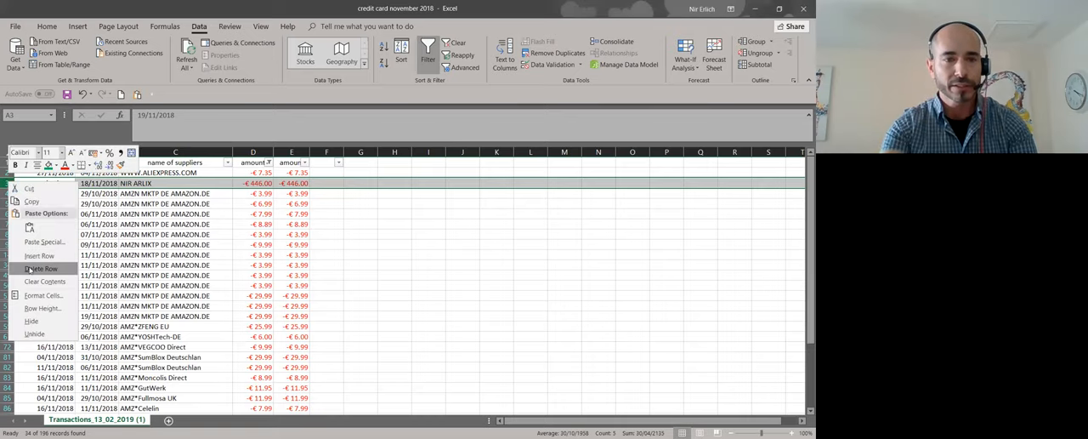
{"action": "left_click", "coordinate": [41, 269]}
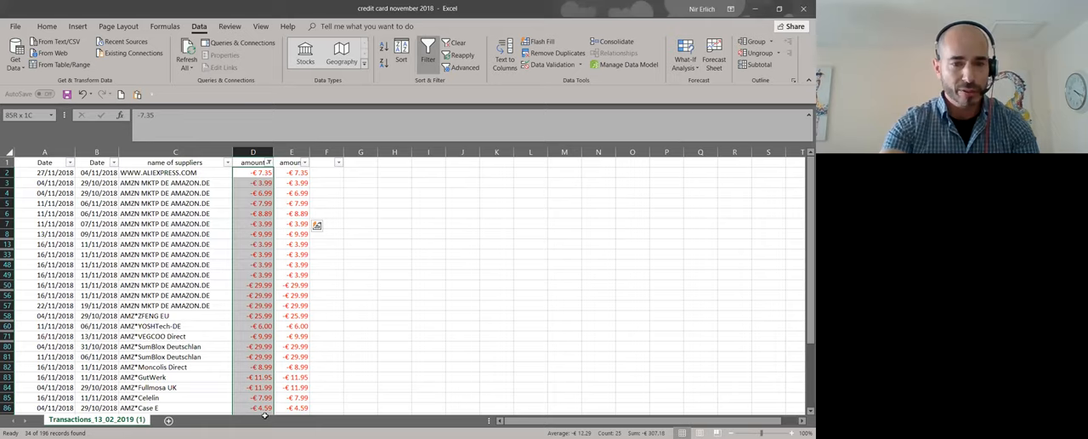
Step: Enter 594 in empty cell J58 and apply a green fill colour
{"action": "scroll", "scroll_direction": "down", "scroll_amount": 3}
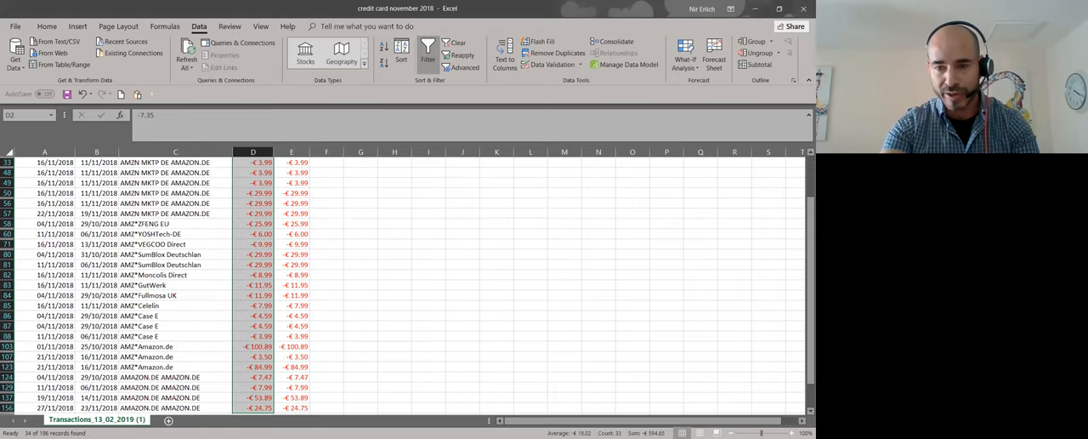
{"action": "mouse_move", "coordinate": [513, 243]}
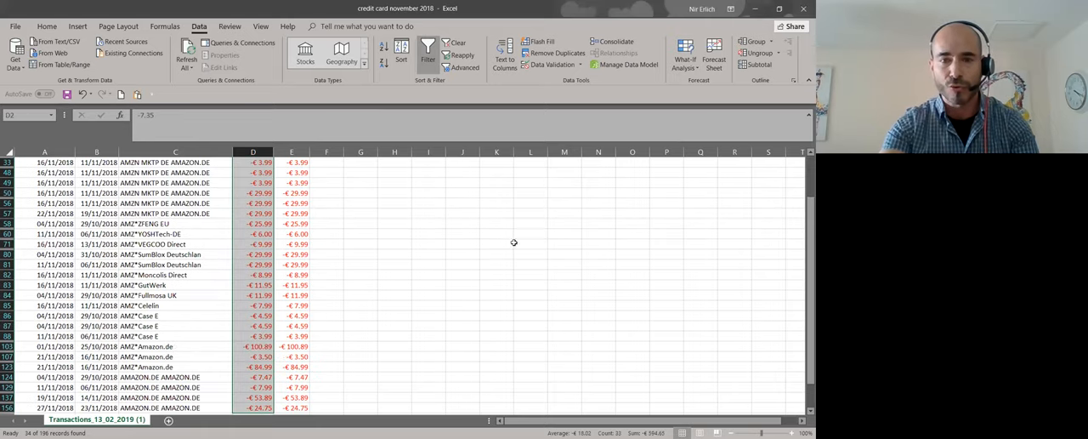
{"action": "left_click", "coordinate": [462, 223]}
{"action": "type", "text": "594"}
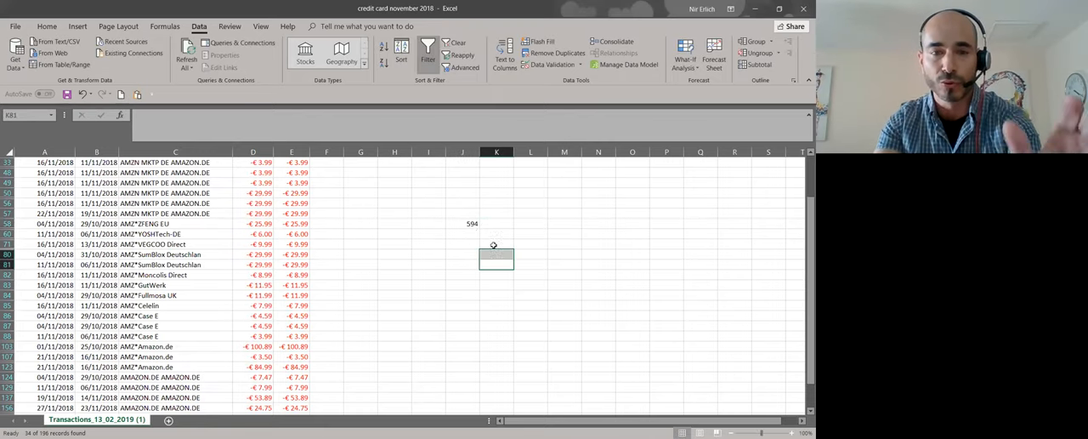
{"action": "left_click", "coordinate": [462, 224]}
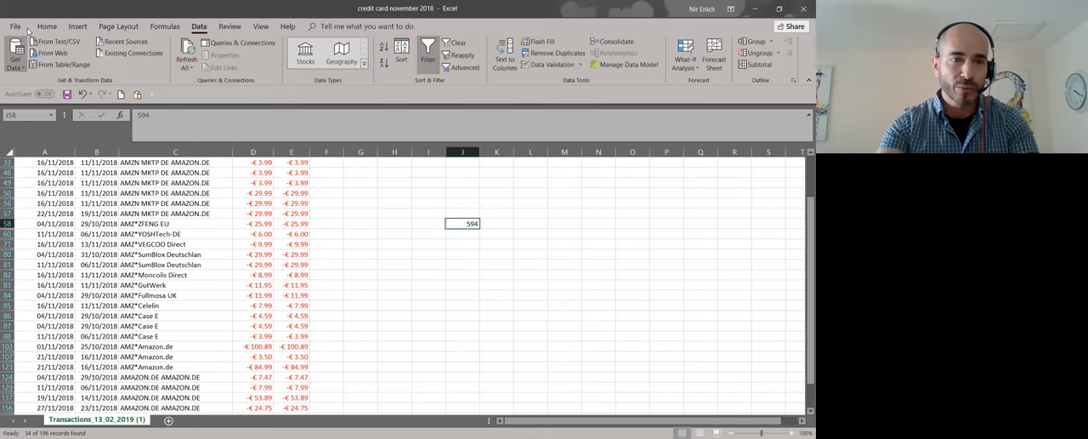
{"action": "left_click", "coordinate": [47, 26]}
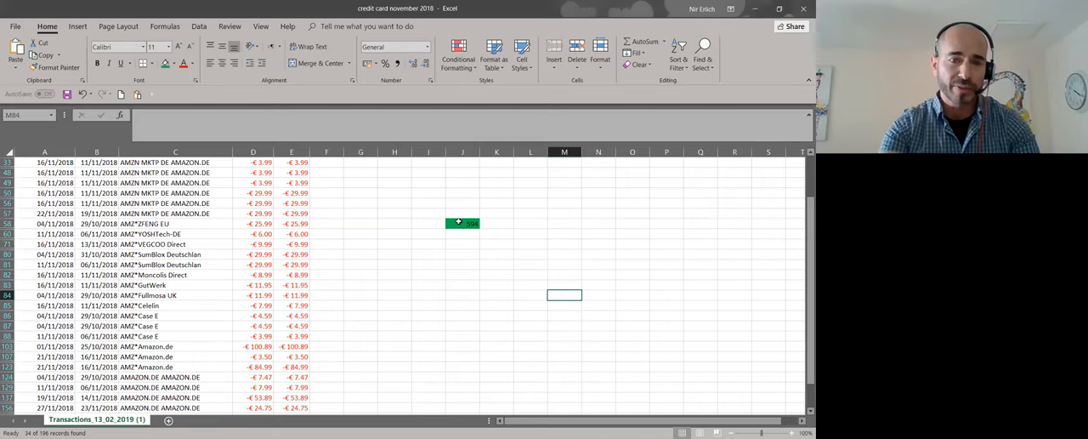
{"action": "left_click", "coordinate": [461, 223]}
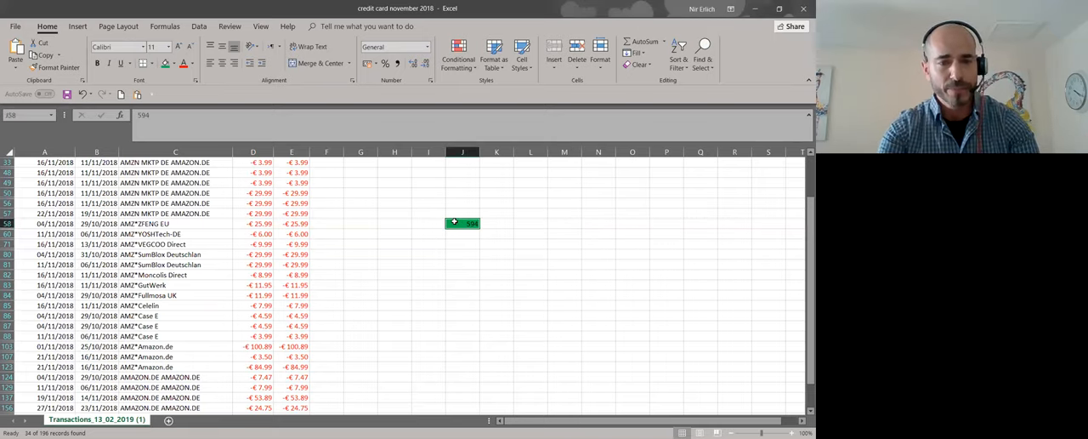